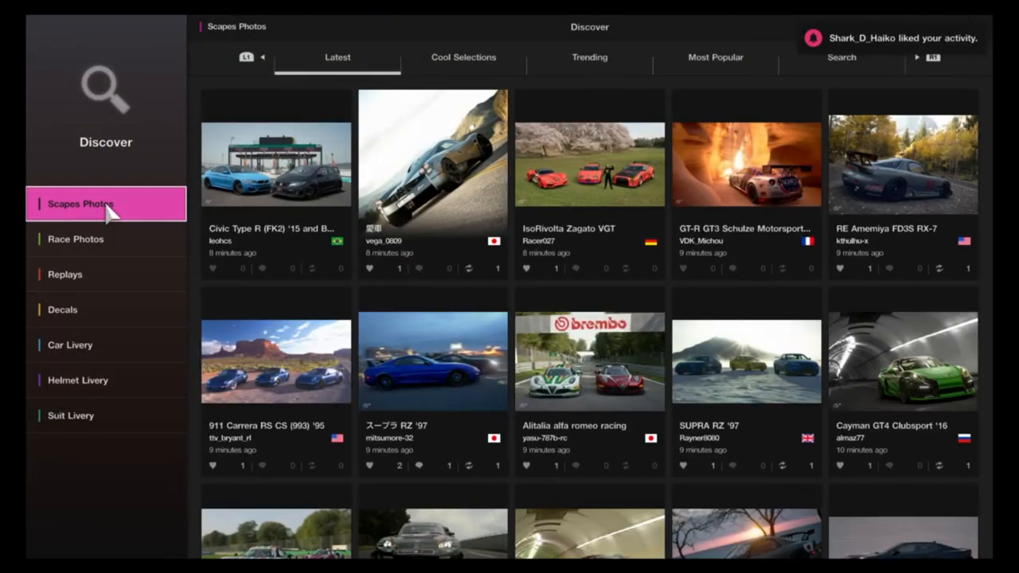
pyautogui.moveTo(105, 309)
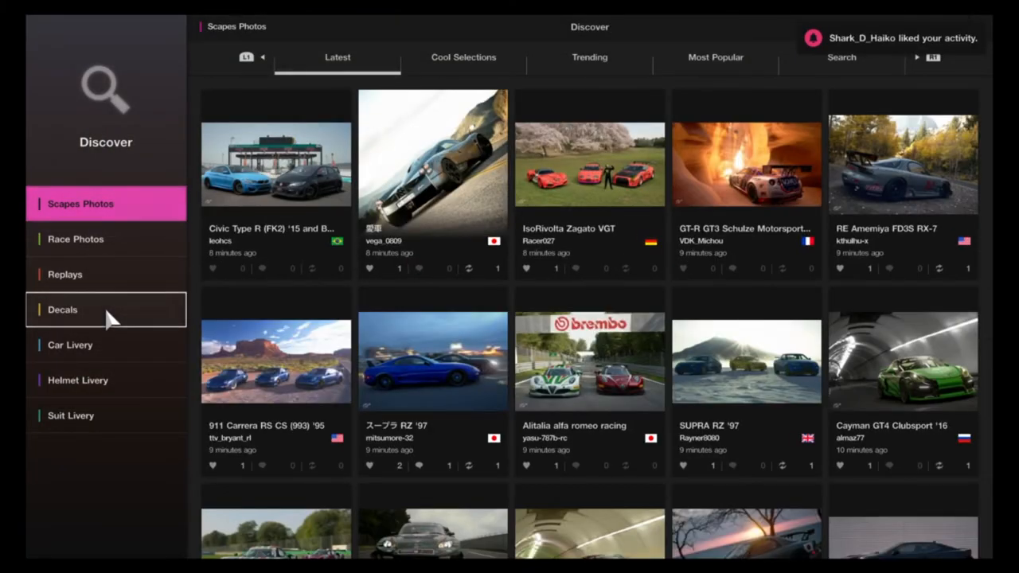
# Step: Browse the community Decals in Discover through Trending and Most Popular, then reach the search settings
pyautogui.click(62, 309)
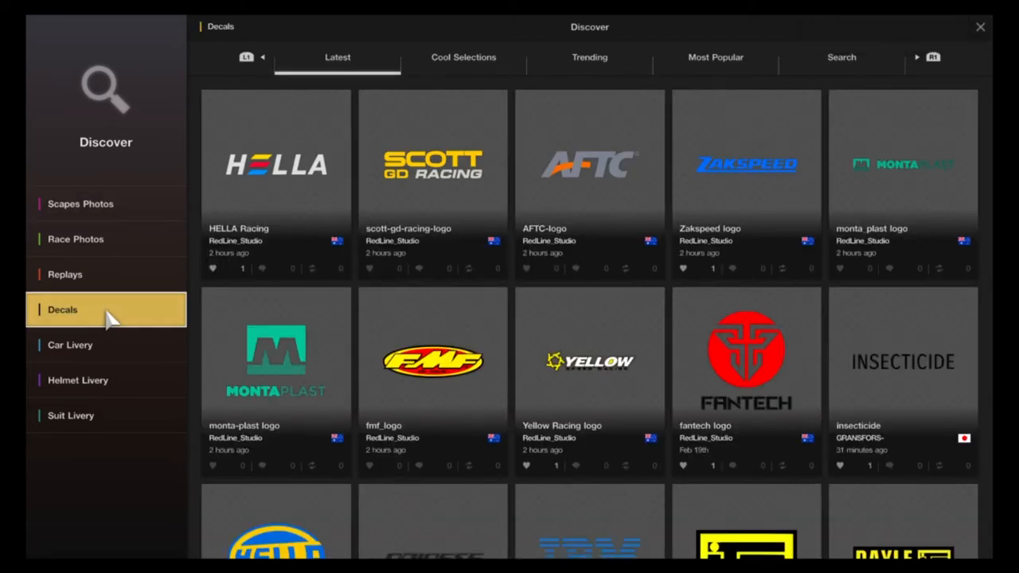
pyautogui.click(589, 58)
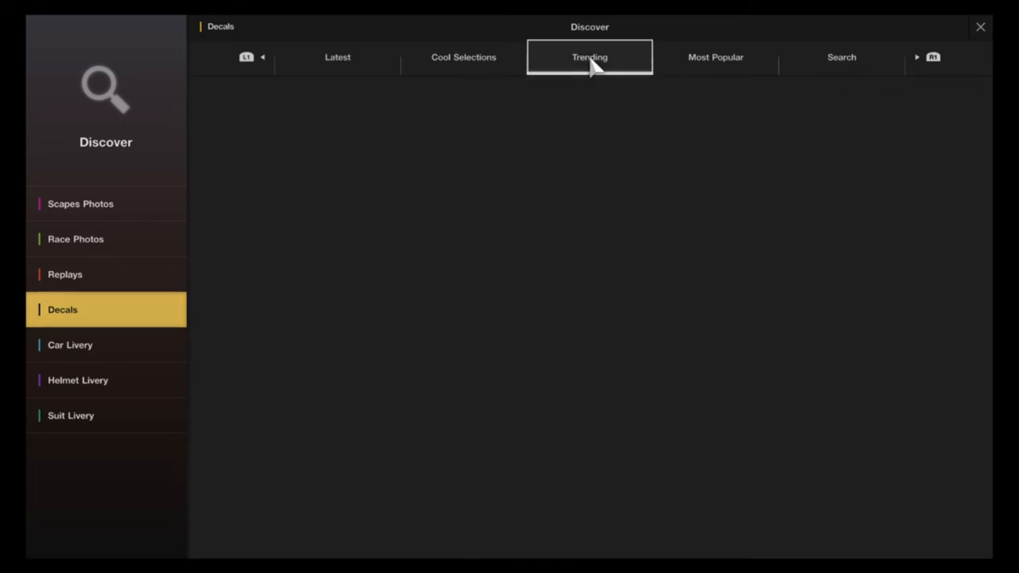
pyautogui.click(714, 57)
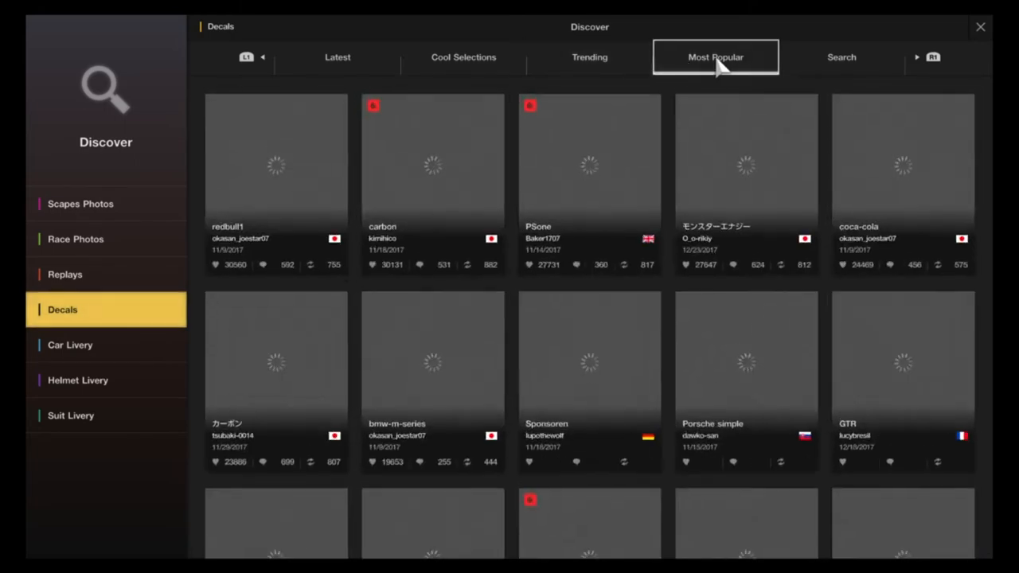
pyautogui.click(840, 58)
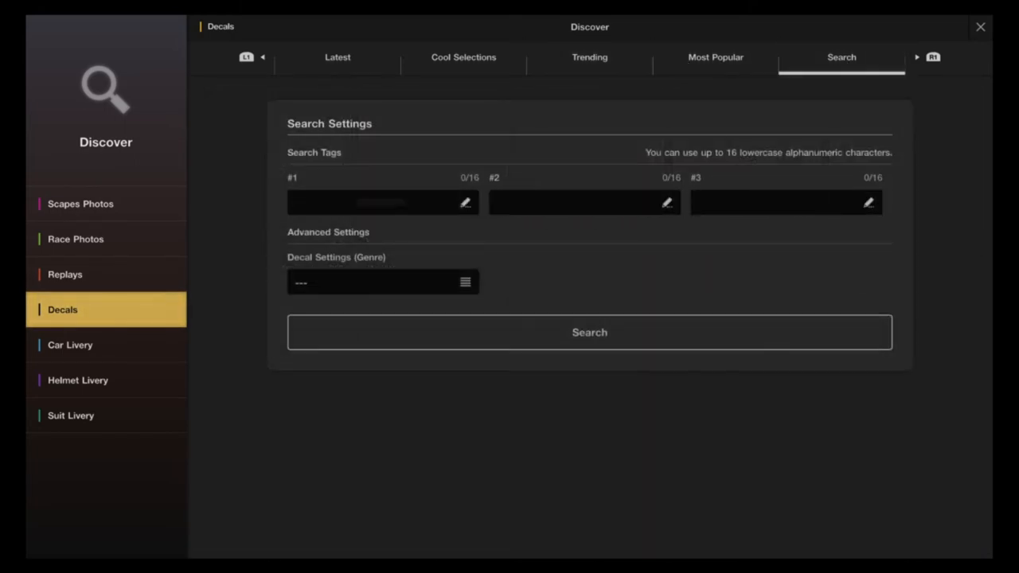
# Step: Enter 'carbon' as search tag #1 and submit the decal search
pyautogui.click(374, 203)
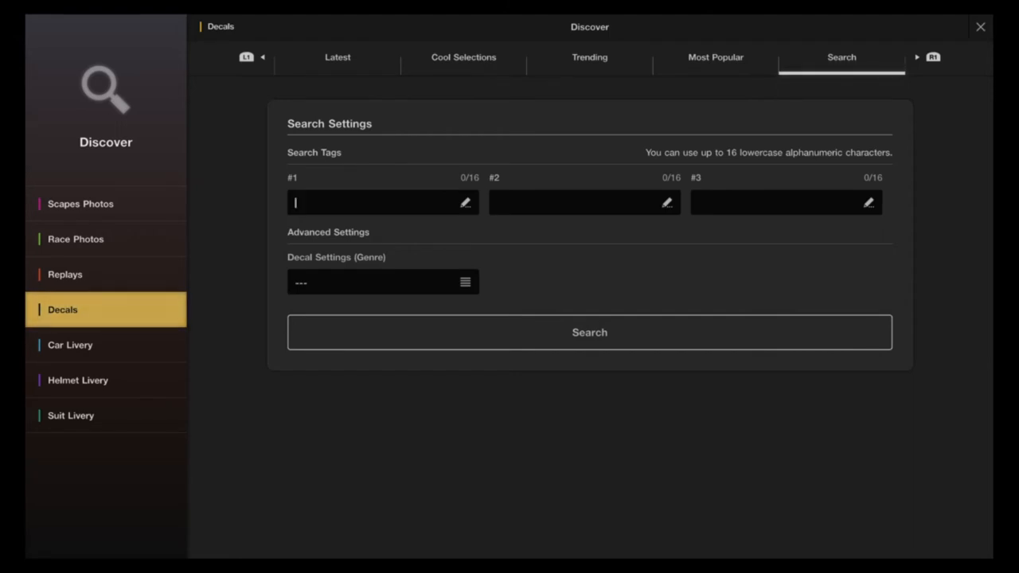
pyautogui.write('c')
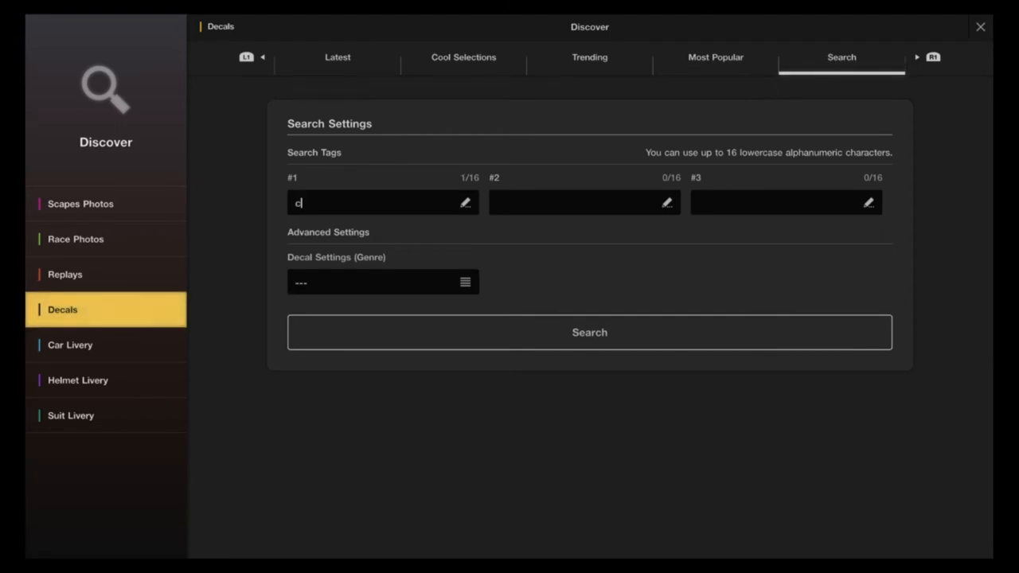
pyautogui.write('arb')
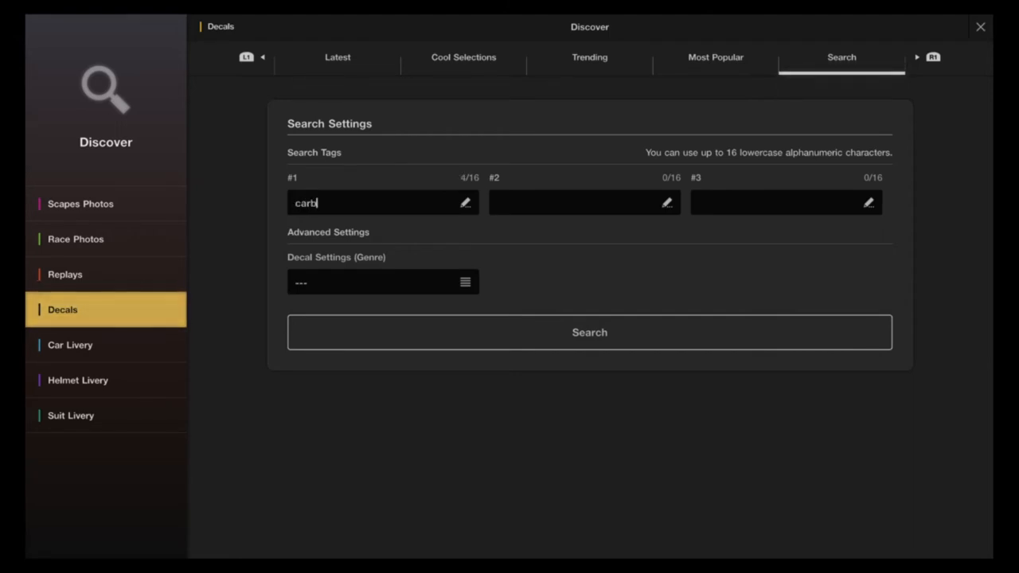
pyautogui.write('o')
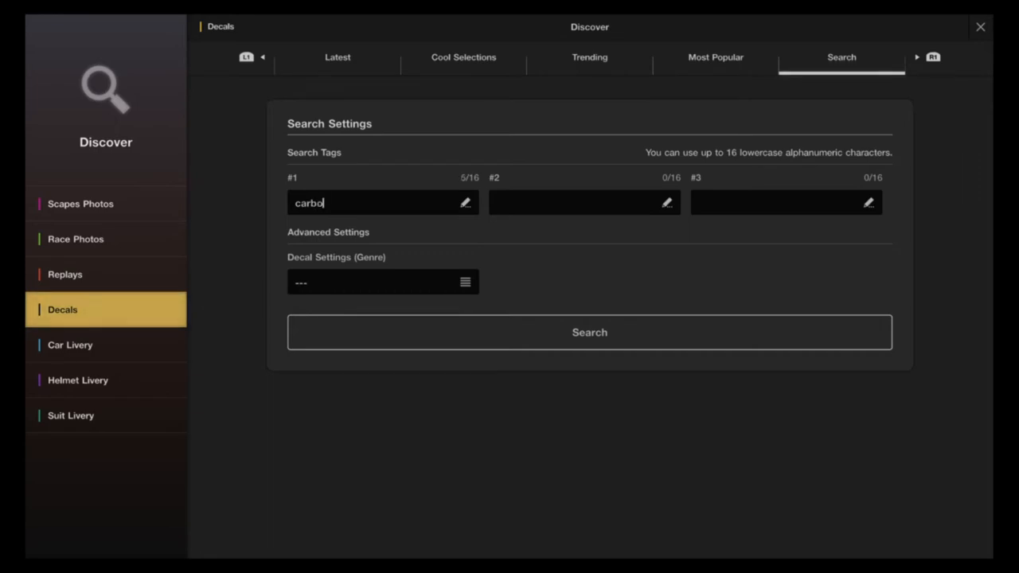
pyautogui.write('n')
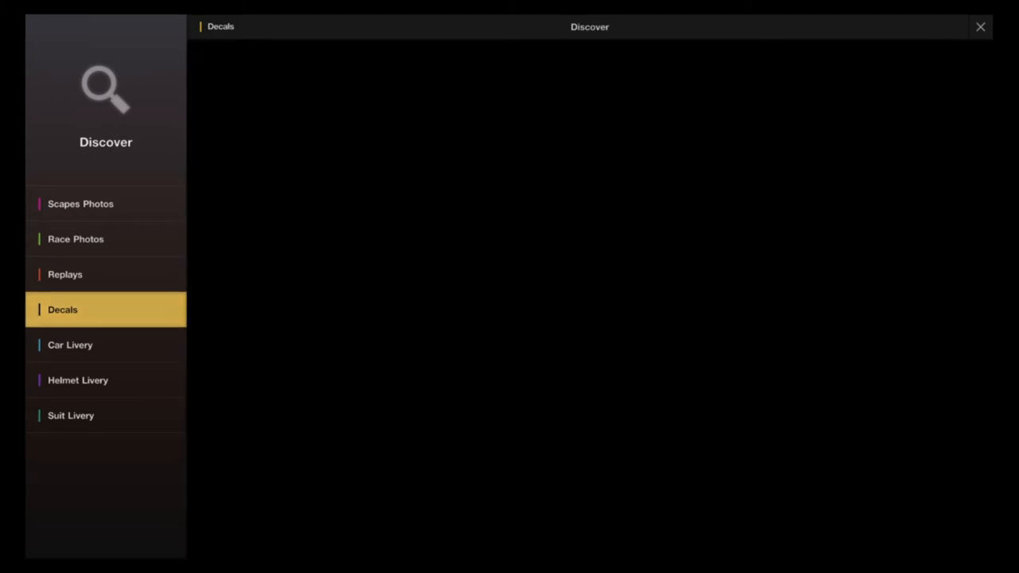
# Step: Page through two older sets of carbon decal results, then close the results back to the search settings
pyautogui.click(62, 308)
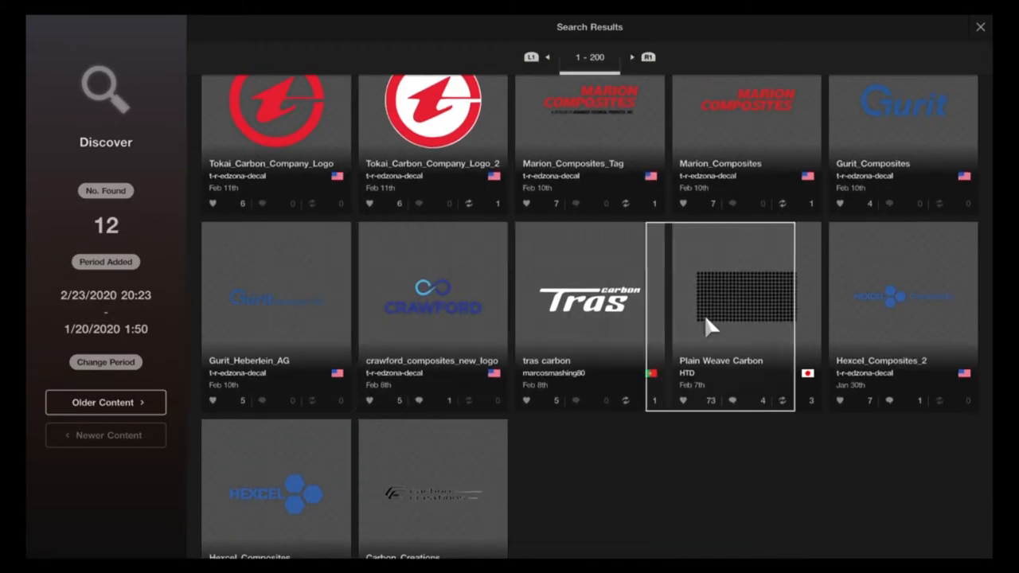
pyautogui.click(723, 315)
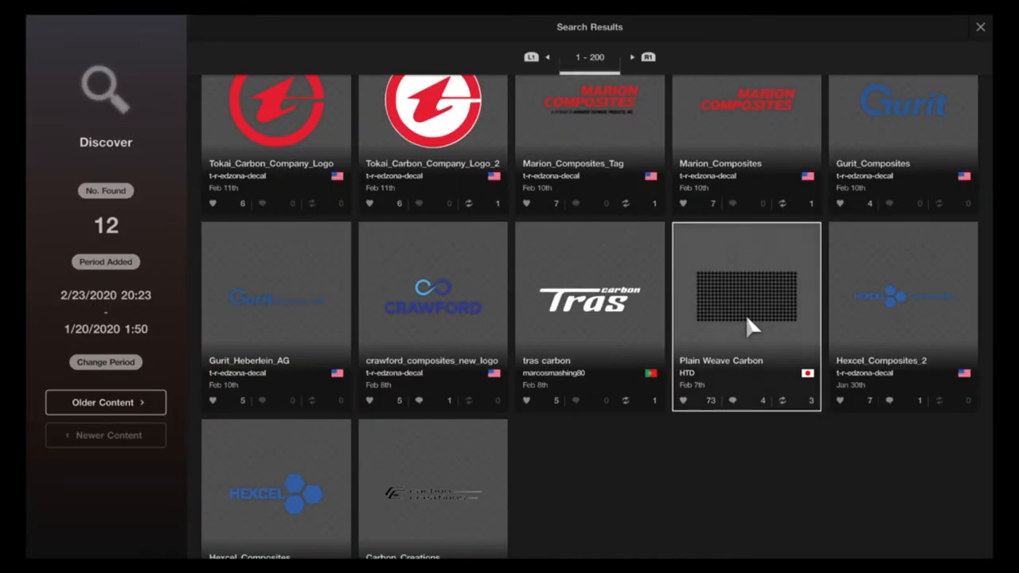
pyautogui.click(105, 401)
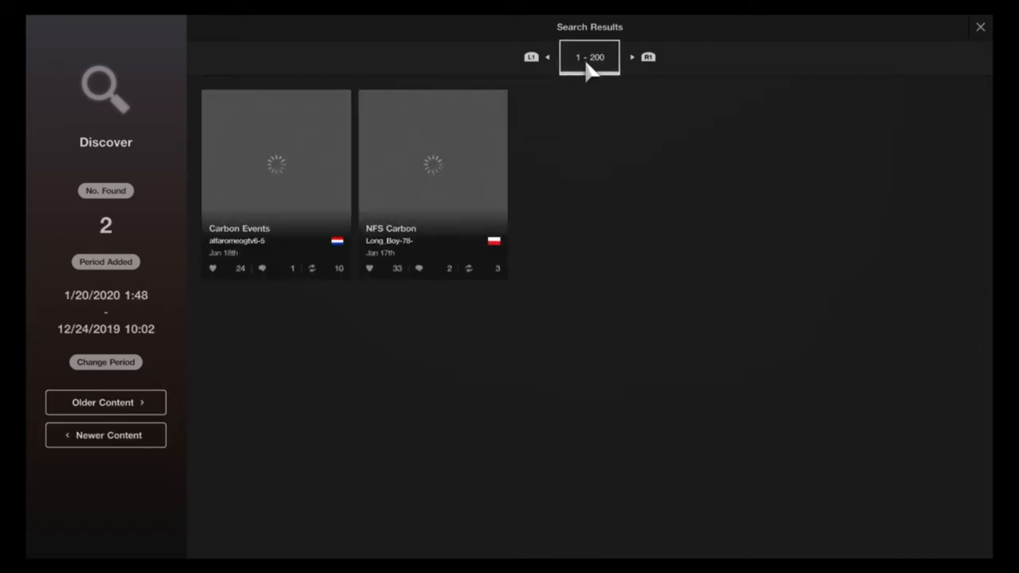
pyautogui.click(105, 401)
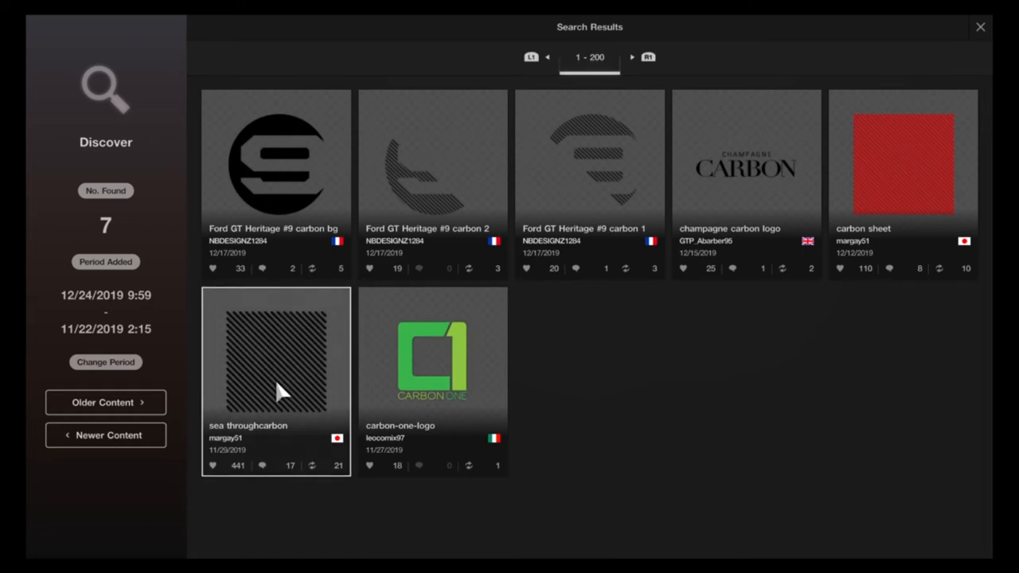
pyautogui.click(276, 353)
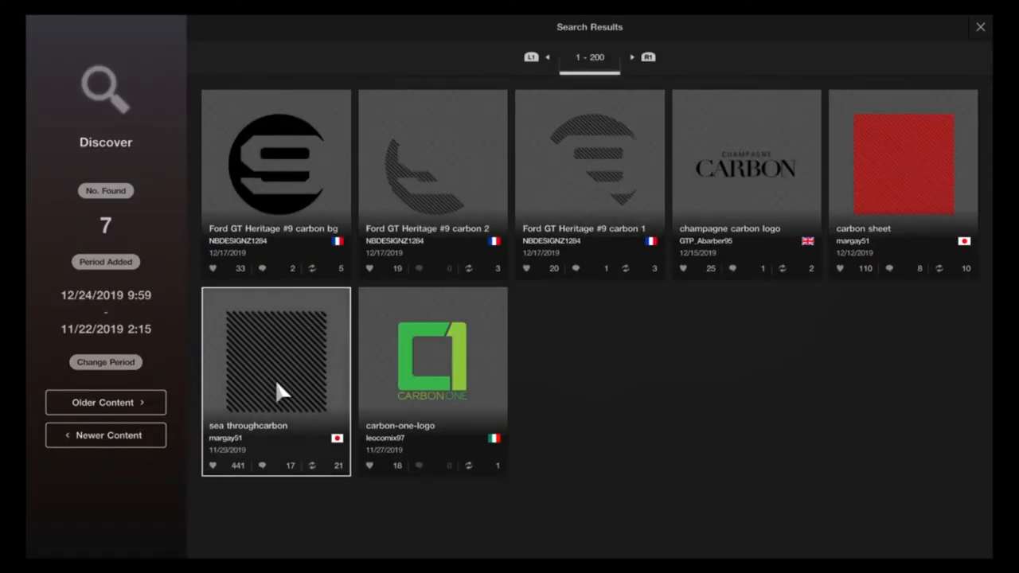
pyautogui.click(981, 26)
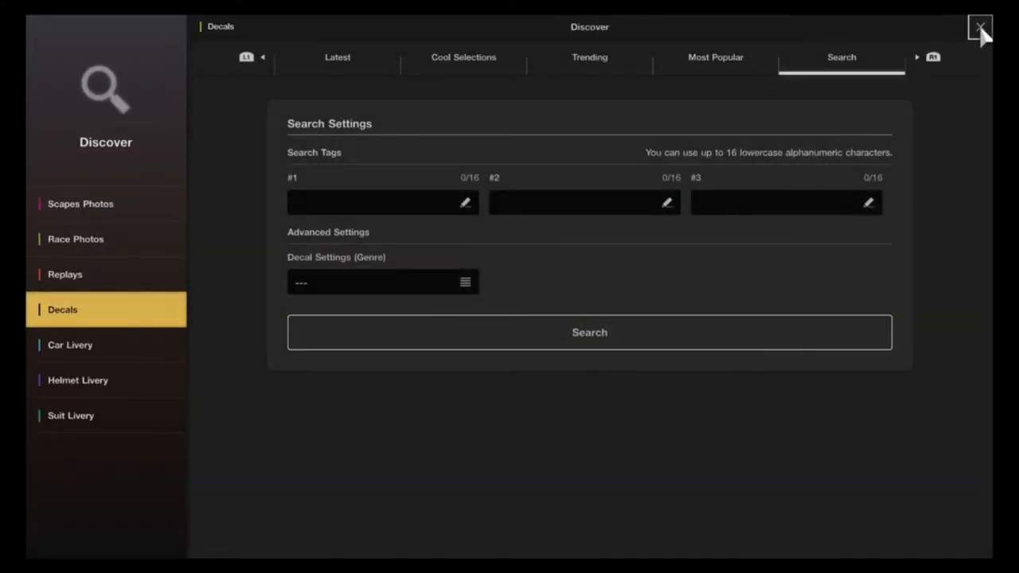
# Step: Leave Discover and start a new Car Livery design on the red Ferrari 458 Italia
pyautogui.click(981, 27)
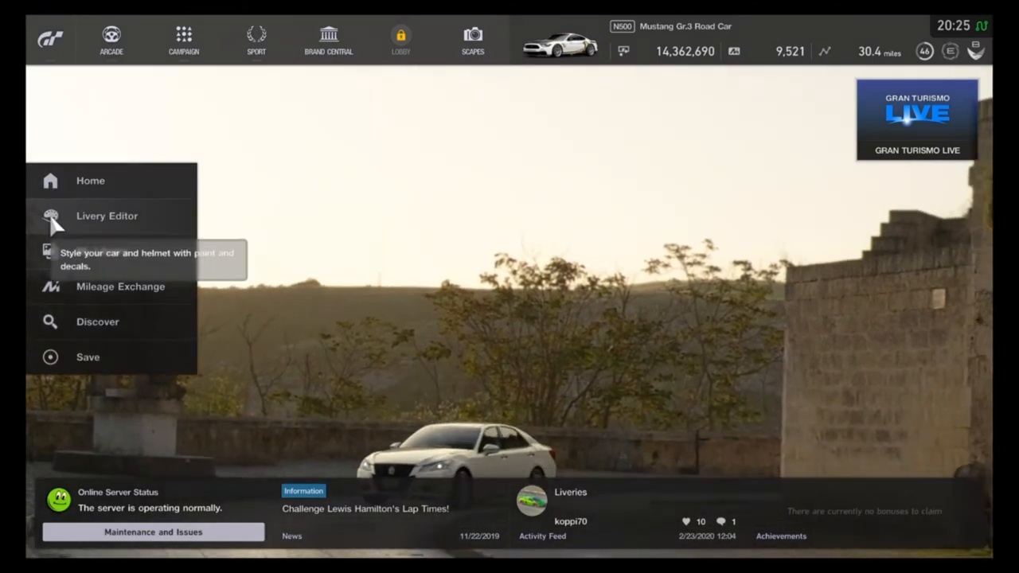
pyautogui.click(107, 217)
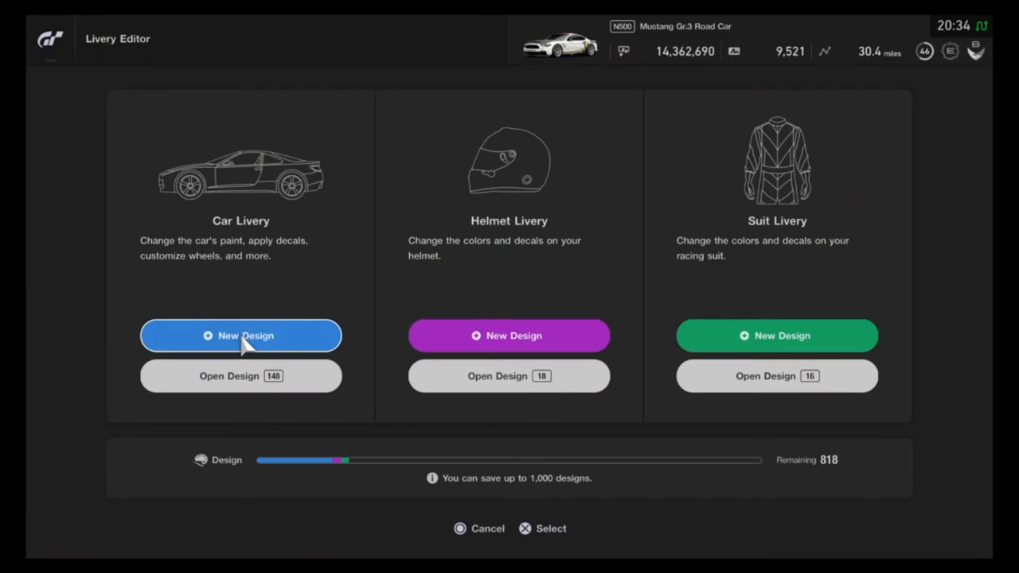
pyautogui.click(240, 334)
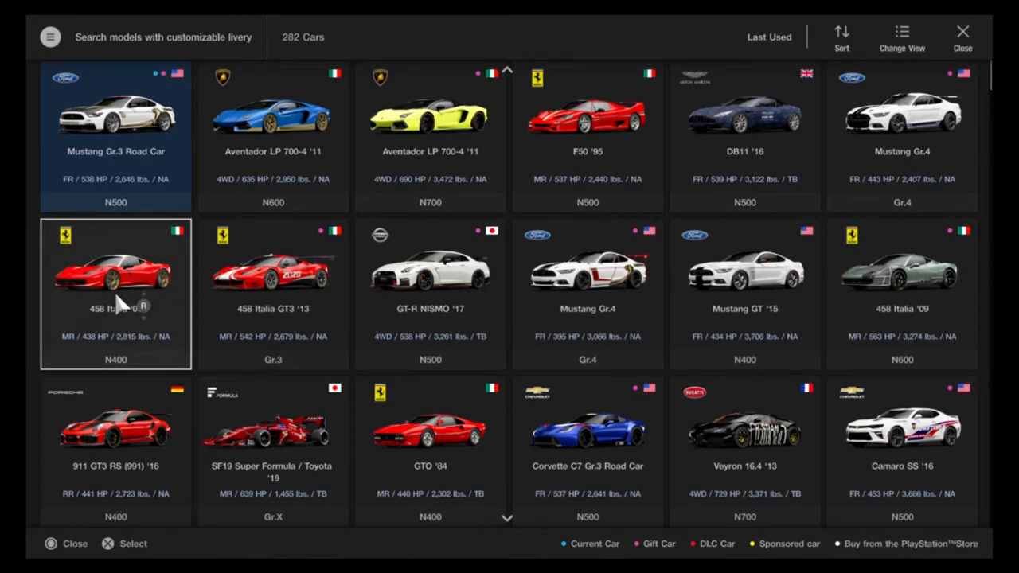
pyautogui.click(115, 274)
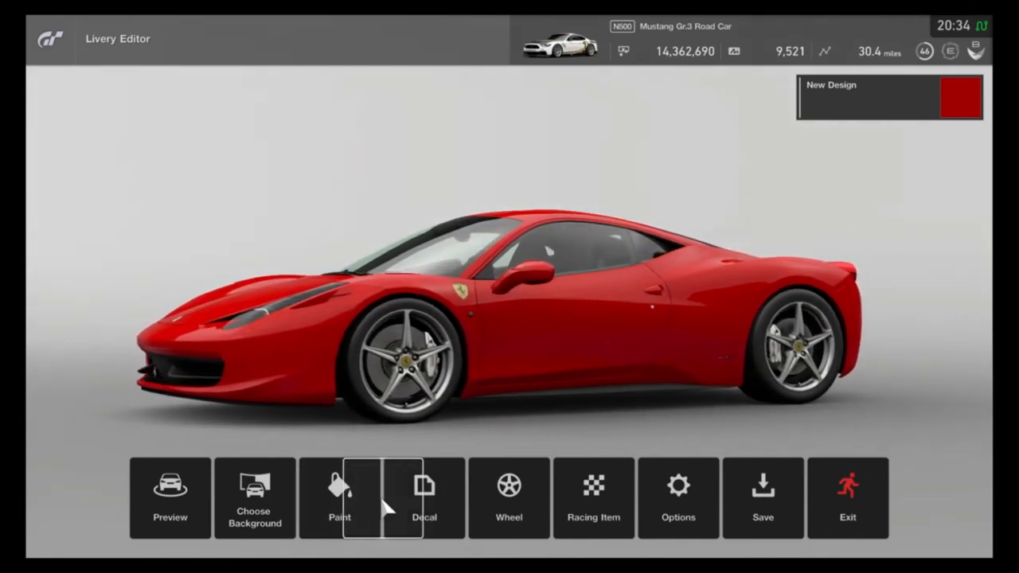
# Step: Add a striped pattern decal to the hood area and stretch it across the whole hood
pyautogui.click(423, 497)
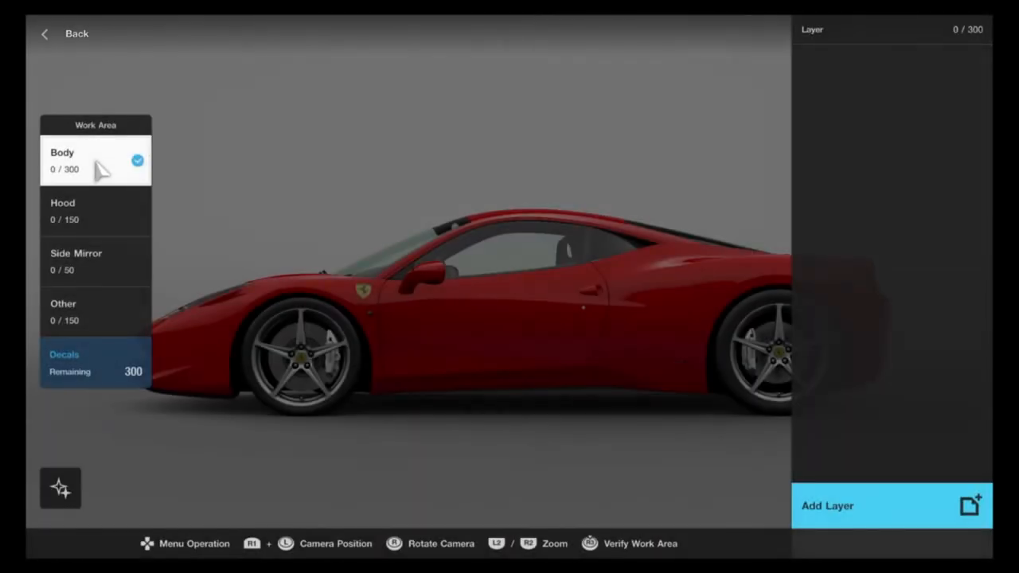
pyautogui.click(96, 210)
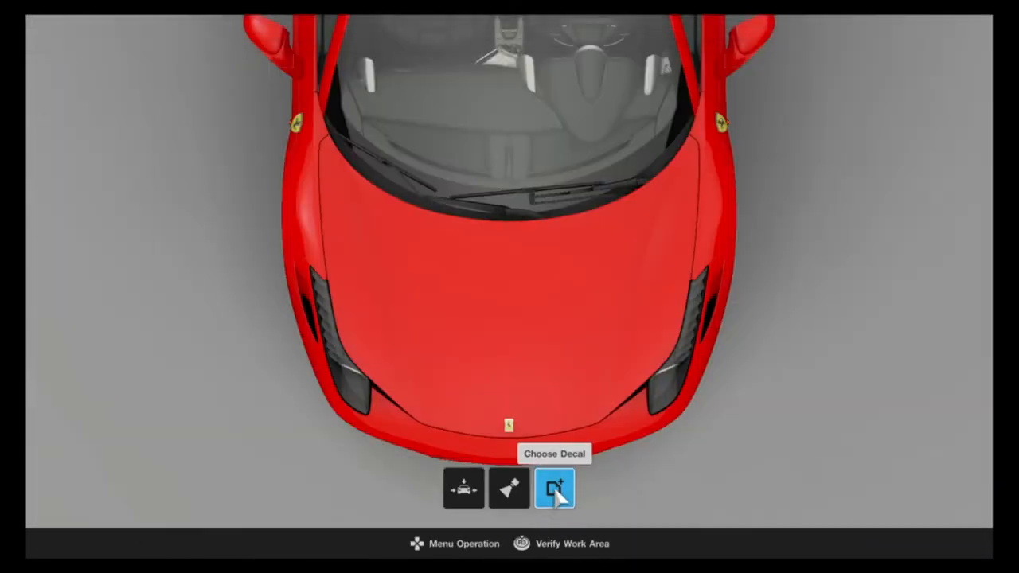
pyautogui.click(554, 487)
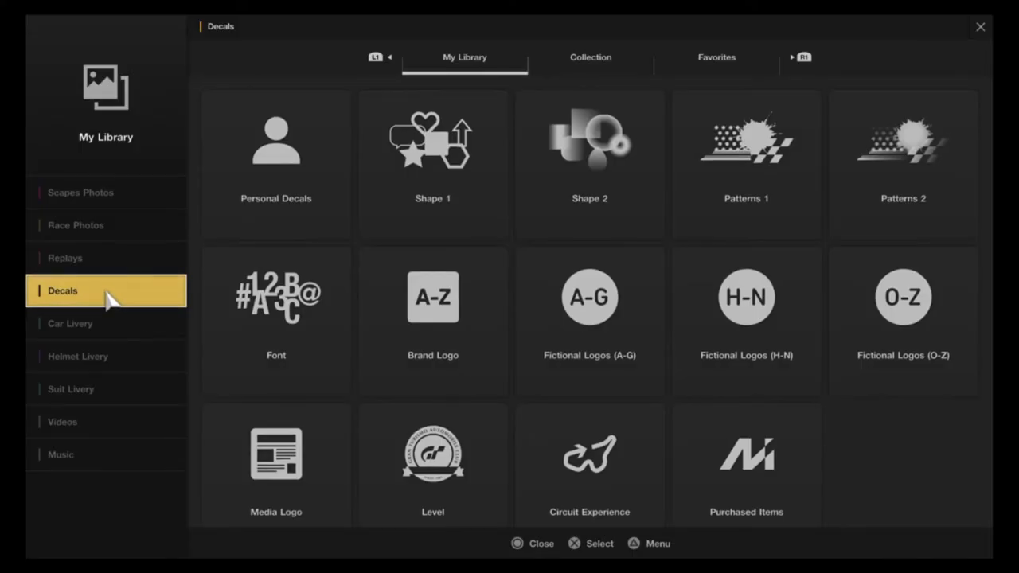
pyautogui.click(589, 58)
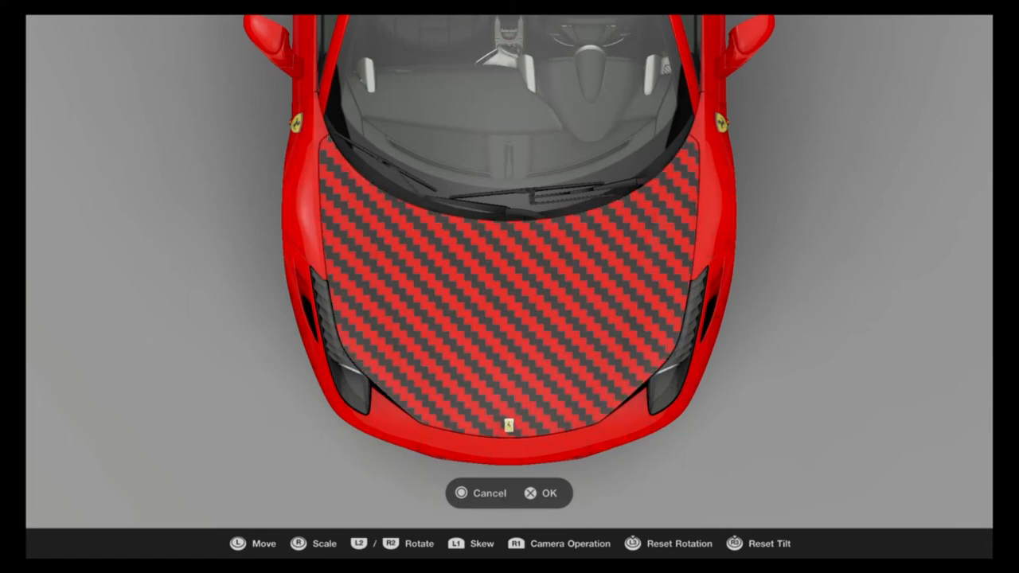
# Step: Cancel and discard the oversized decal edit, then resize the pattern decal to a tile
pyautogui.click(481, 493)
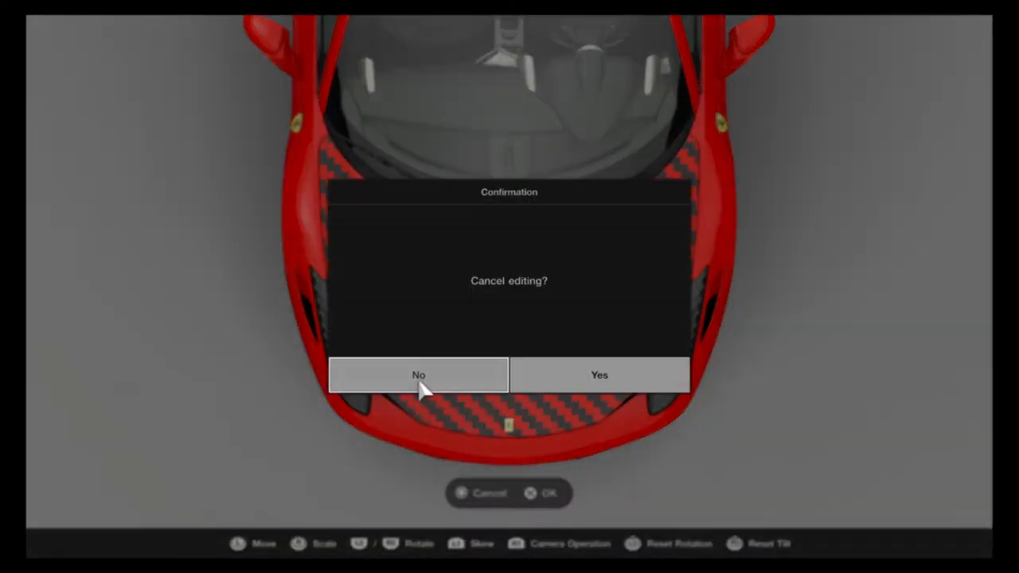
pyautogui.click(418, 374)
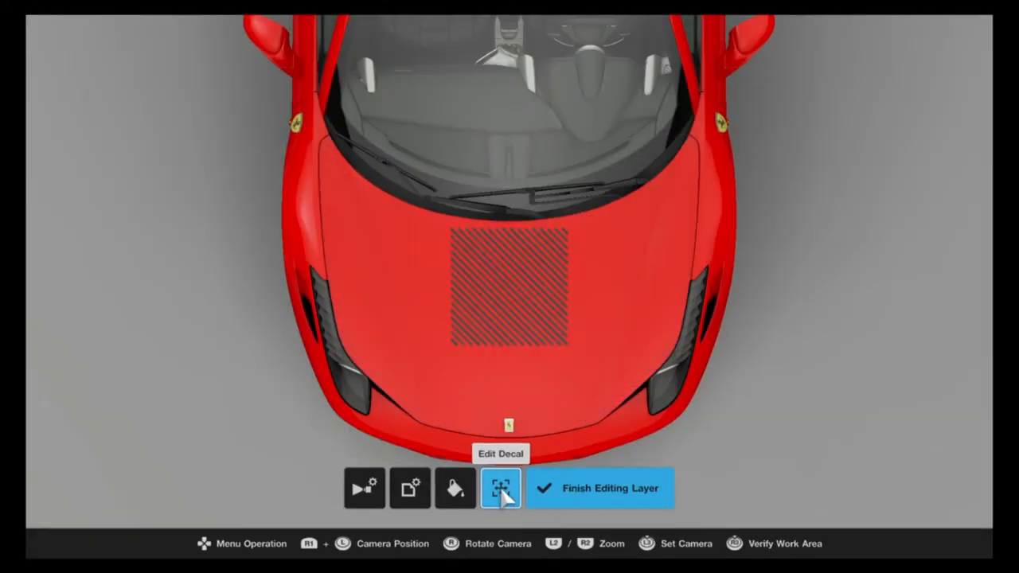
pyautogui.click(500, 488)
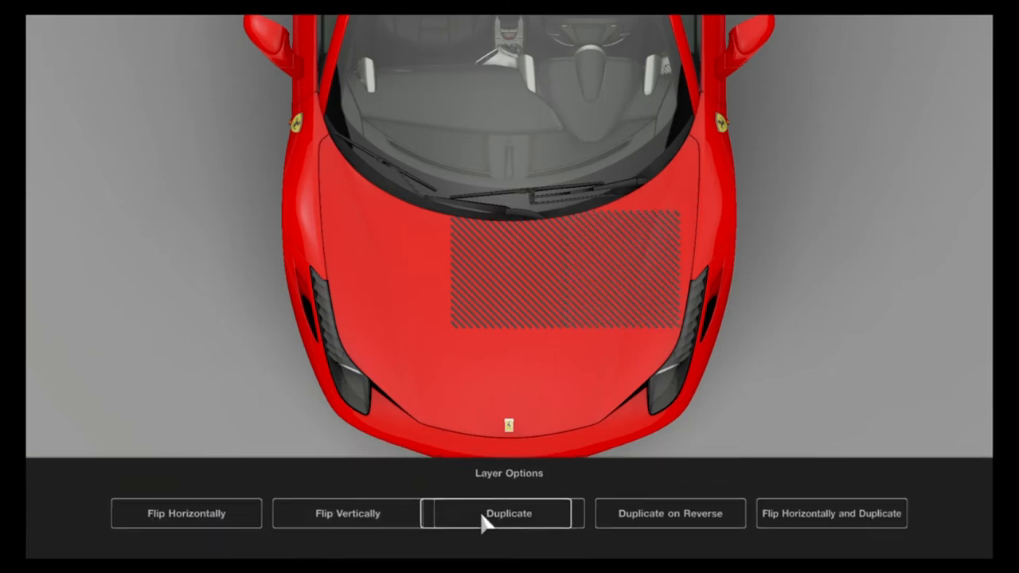
# Step: Duplicate the pattern tile via Layer Options and place copies across the upper hood
pyautogui.click(509, 513)
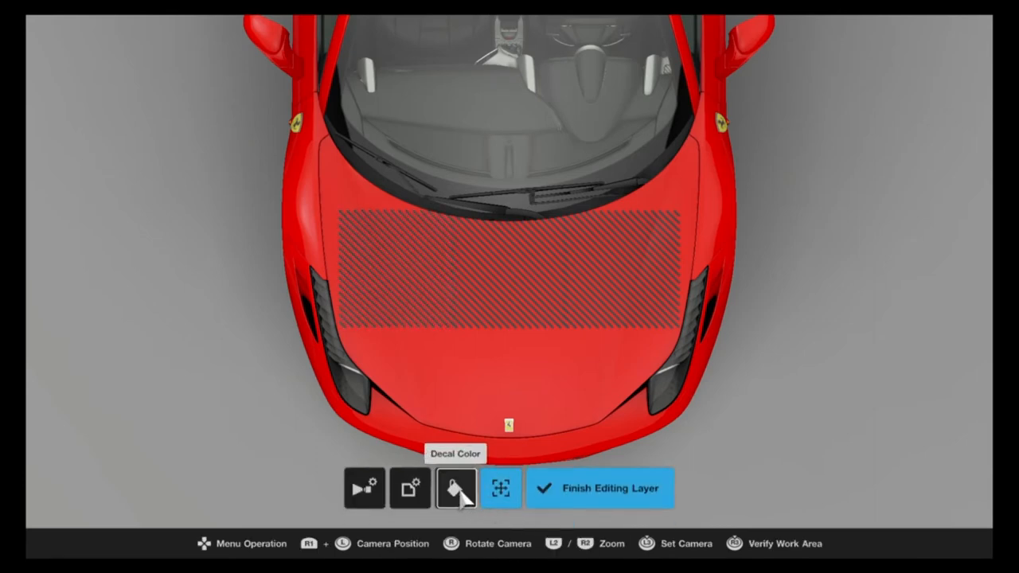
pyautogui.click(456, 487)
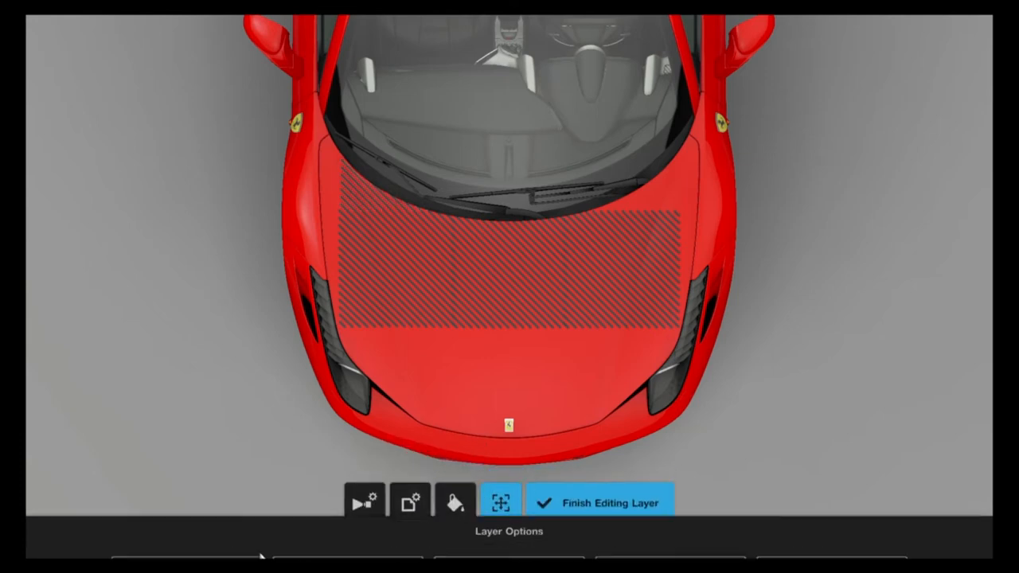
pyautogui.click(599, 504)
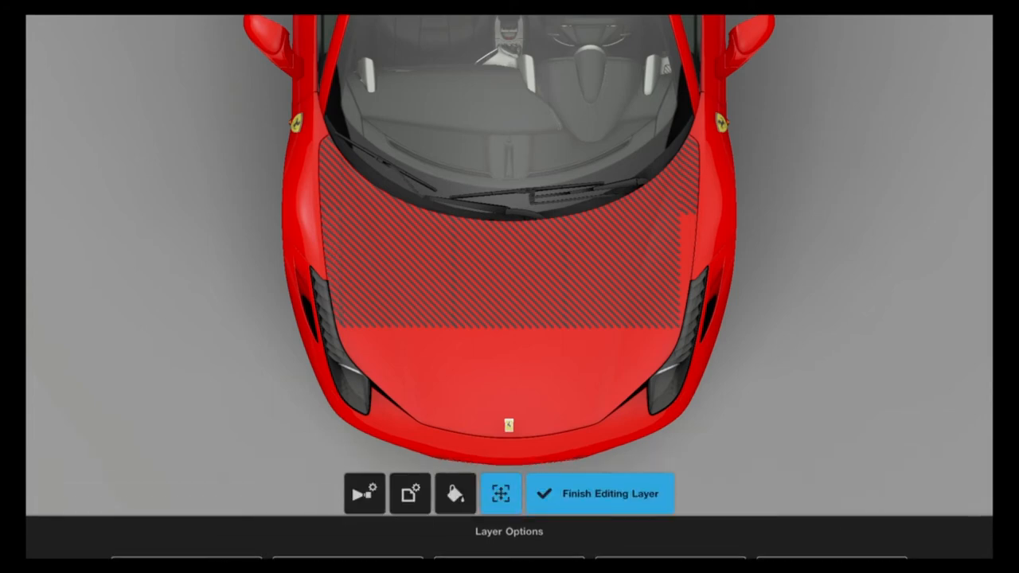
# Step: Duplicate and horizontally flip further pattern tiles until the whole hood is covered
pyautogui.click(500, 493)
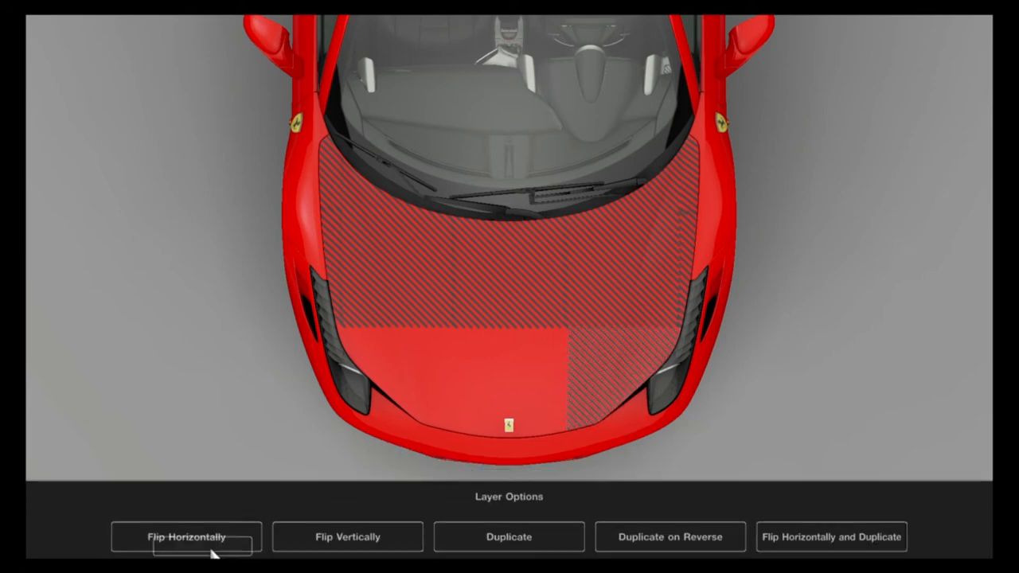
pyautogui.click(185, 536)
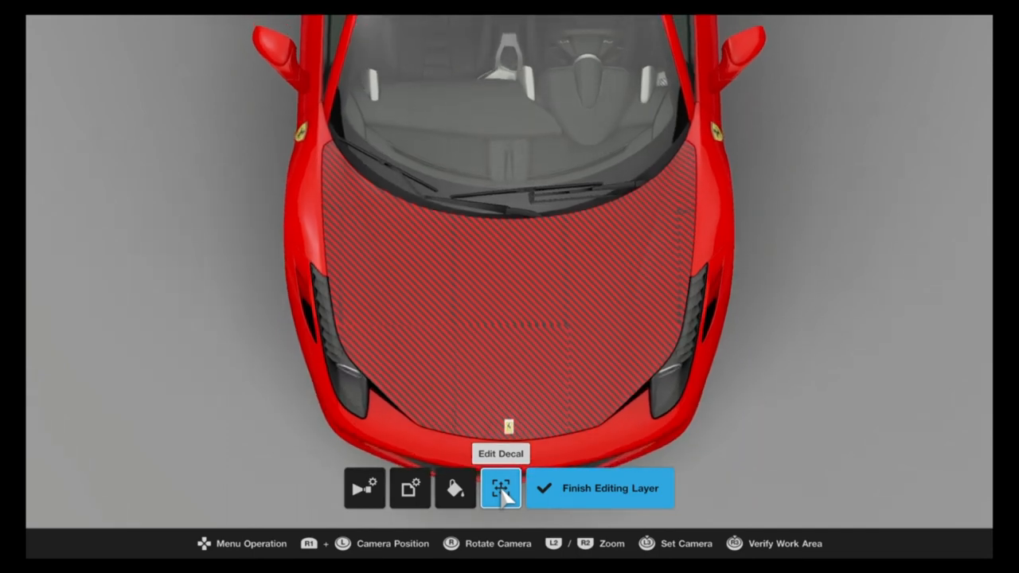
# Step: Colour the hood's base layer dark grey from the Color Palette so the tiles read as carbon
pyautogui.click(599, 487)
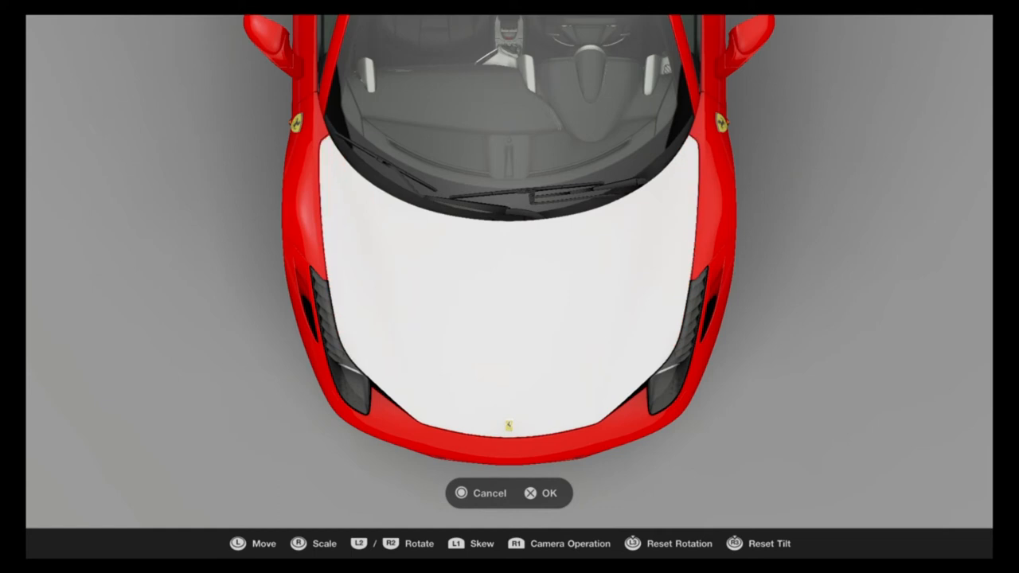
pyautogui.click(545, 493)
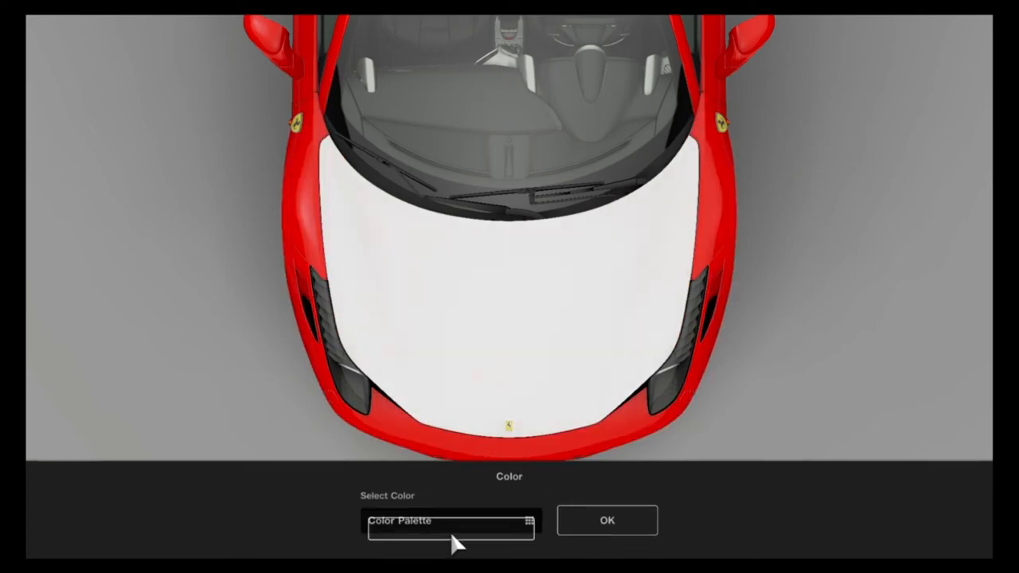
pyautogui.click(528, 523)
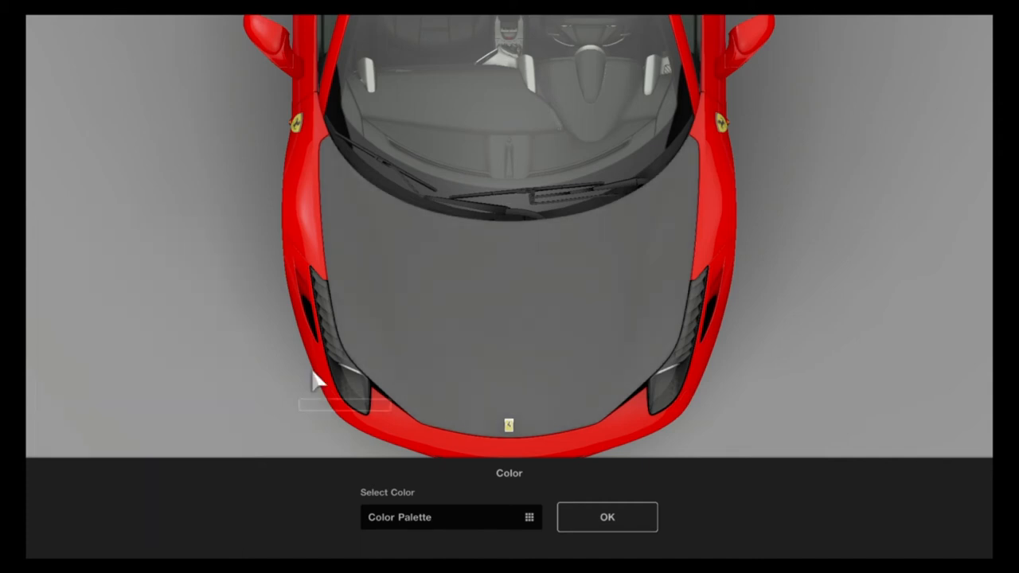
pyautogui.click(606, 517)
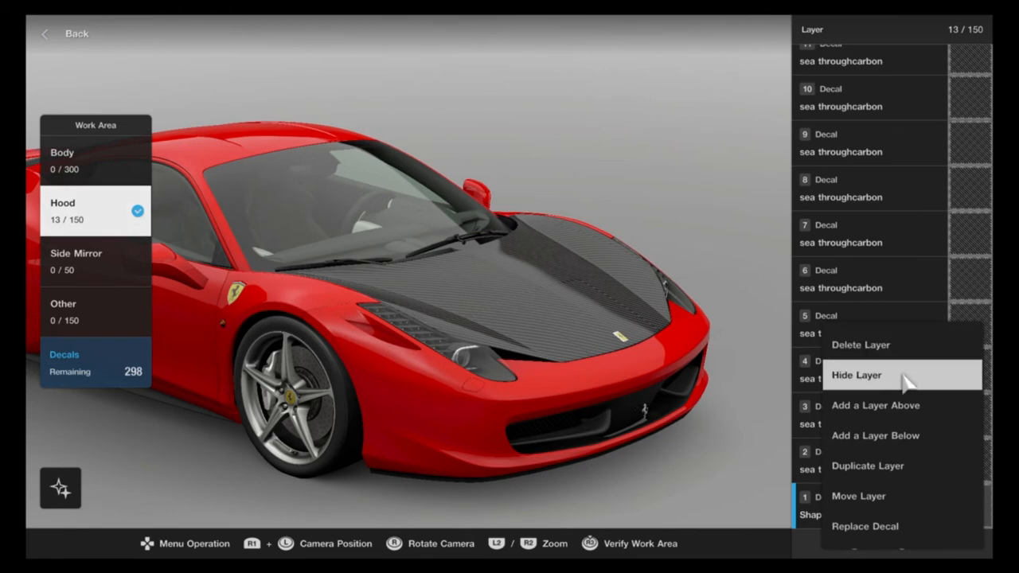
pyautogui.moveTo(859, 497)
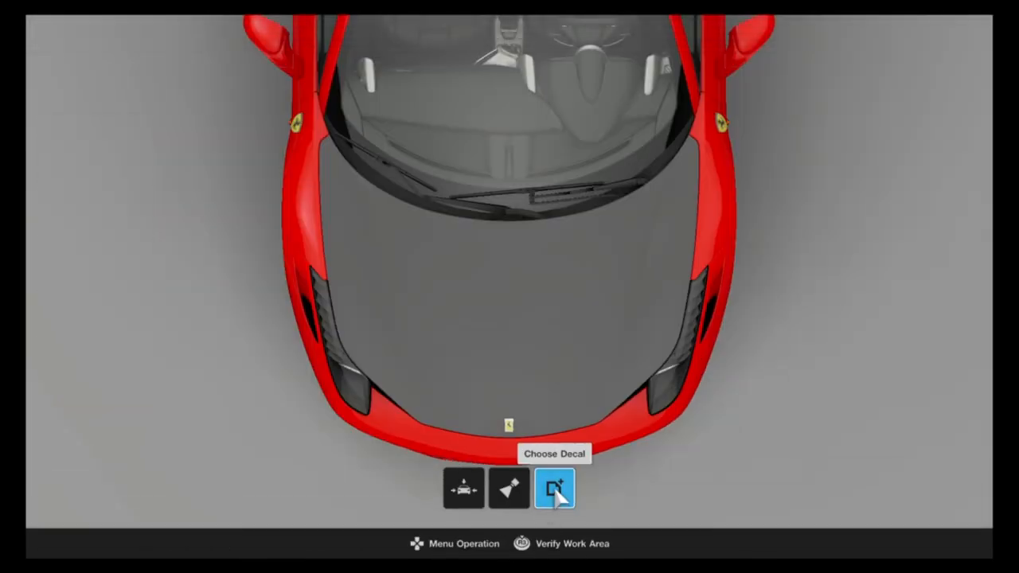
# Step: Load the carbon fiber decal from My Library > Favorites > Patterns onto the middle of the hood
pyautogui.click(554, 487)
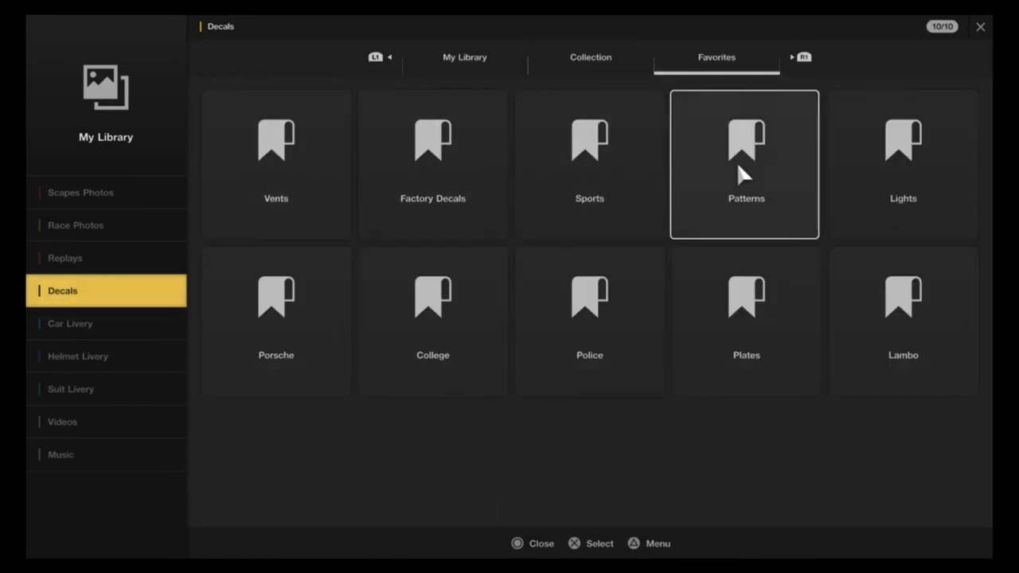
pyautogui.click(745, 163)
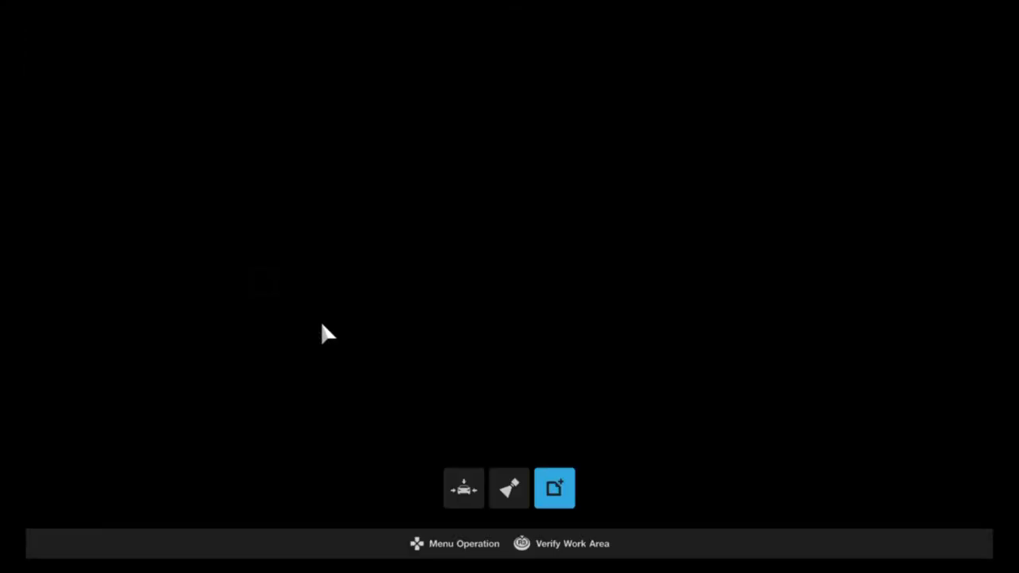
pyautogui.click(554, 487)
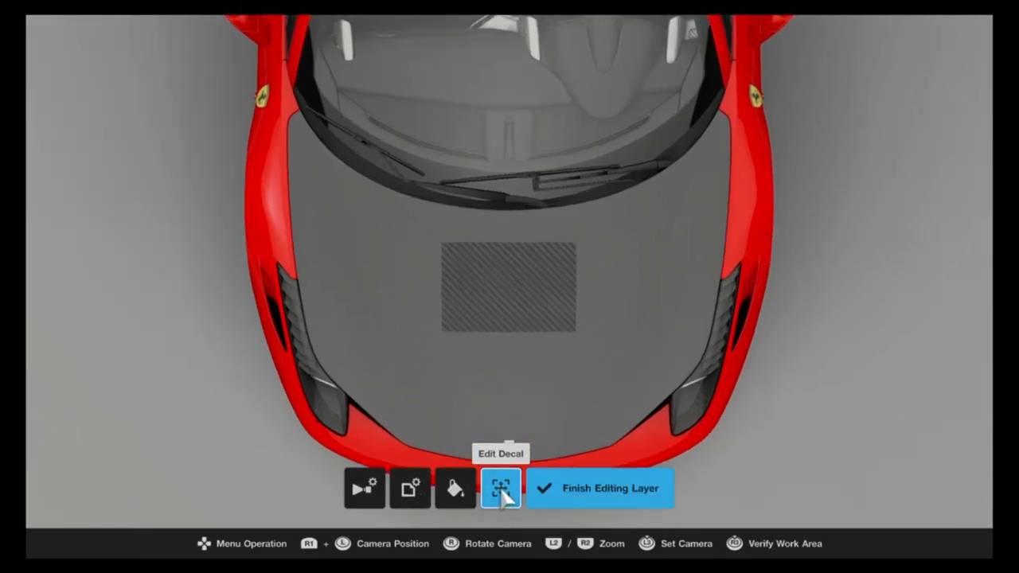
# Step: Set the hood background to bright green from the Color Palette as a temporary guide
pyautogui.click(500, 487)
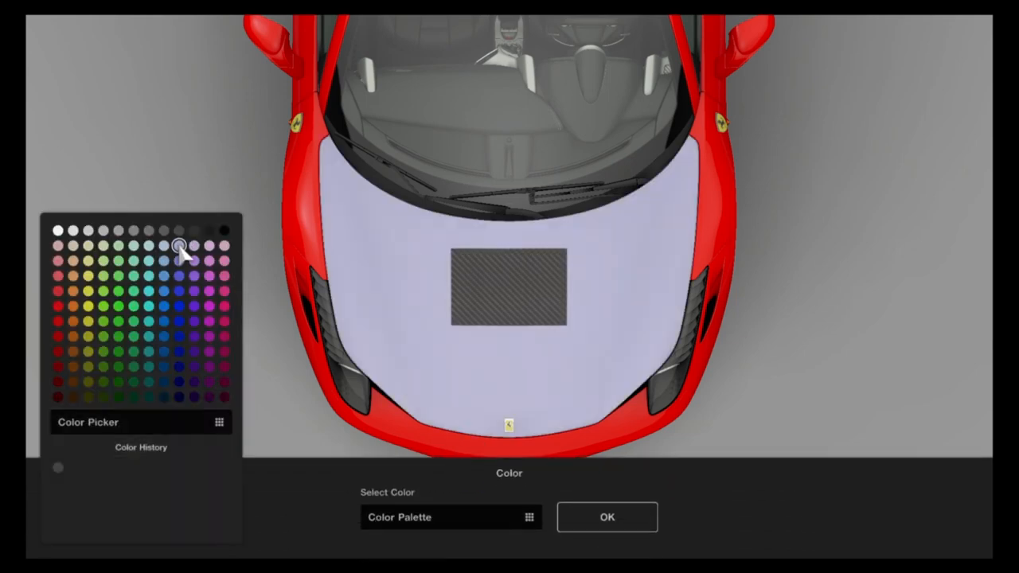
pyautogui.click(165, 301)
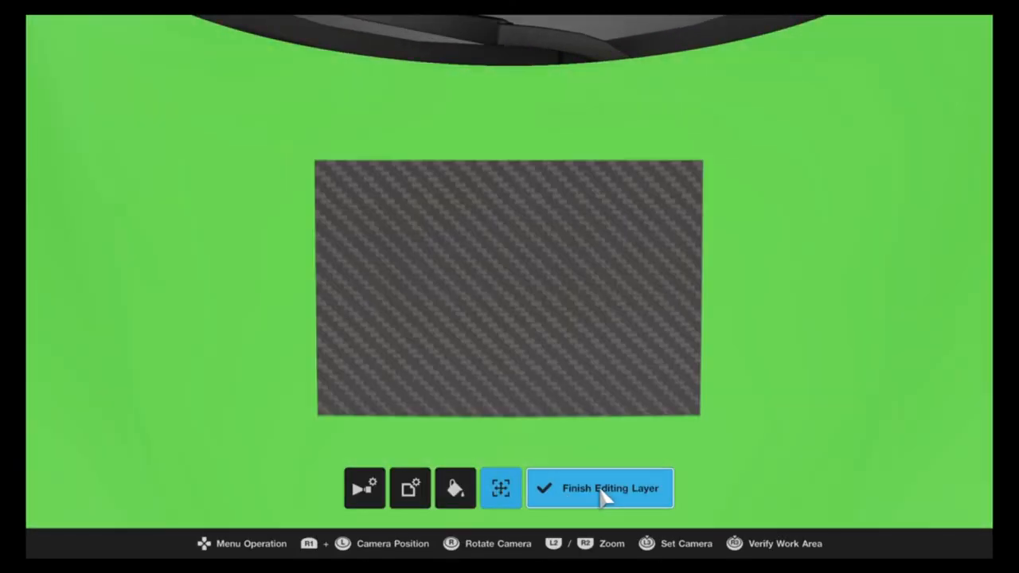
# Step: Duplicate the carbon fiber tile across the hood via Layer Options and finish editing the layer
pyautogui.click(599, 487)
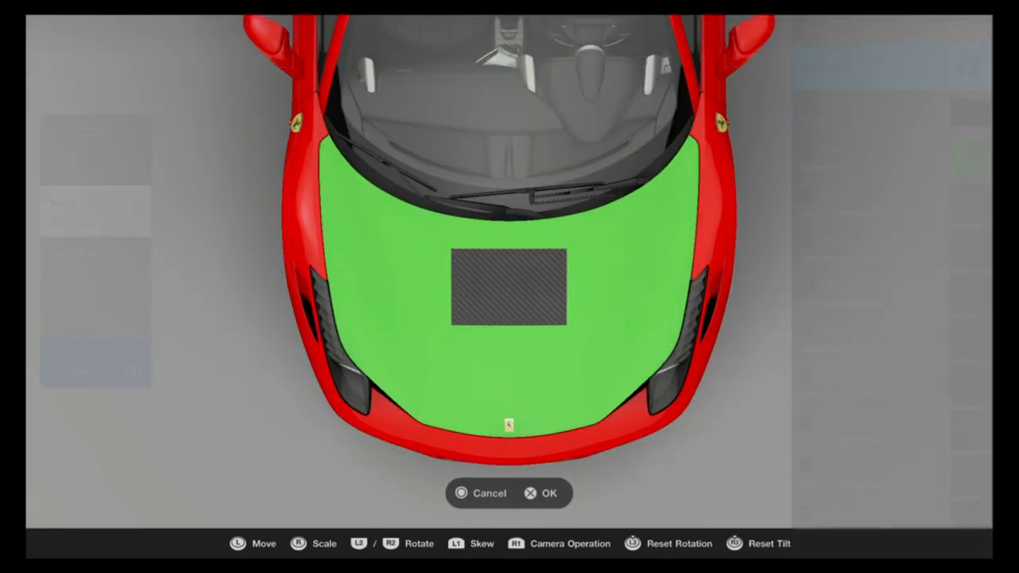
pyautogui.click(549, 494)
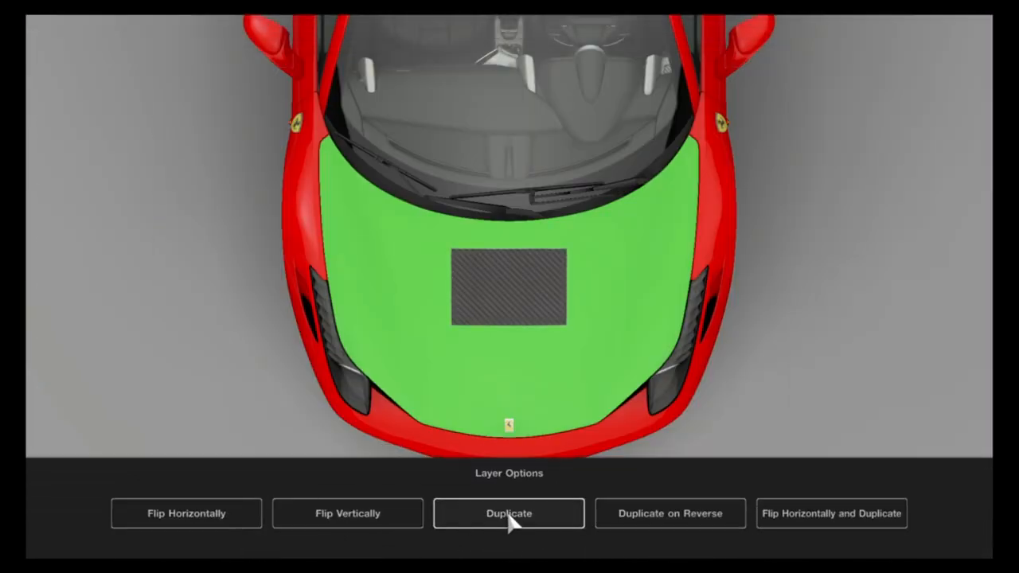
pyautogui.click(508, 513)
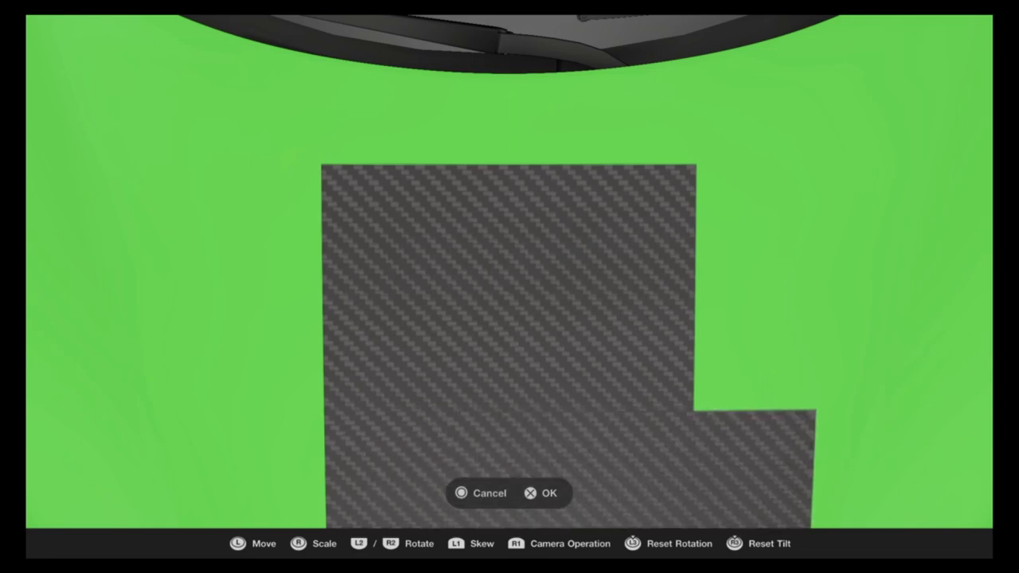
pyautogui.click(549, 494)
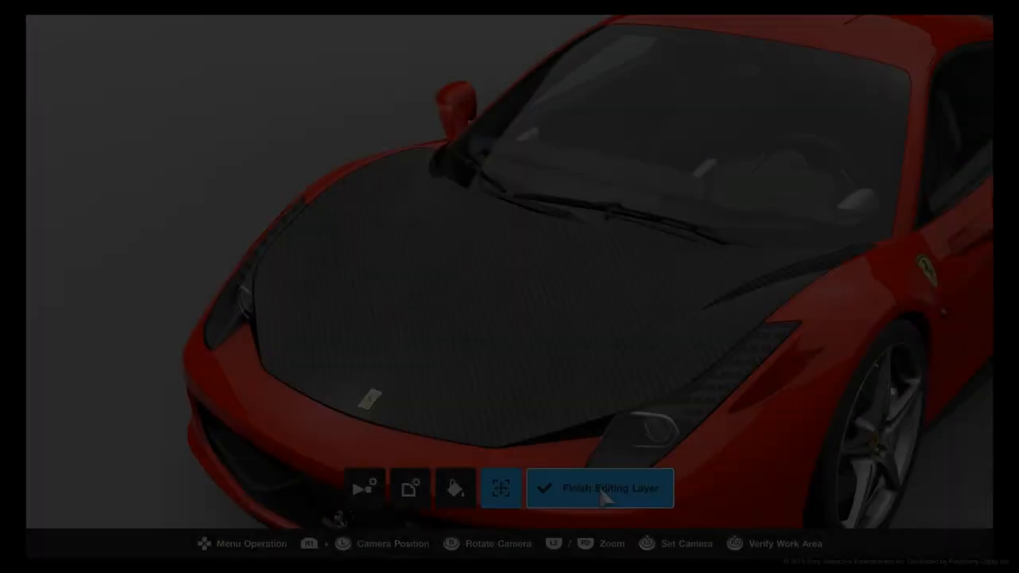